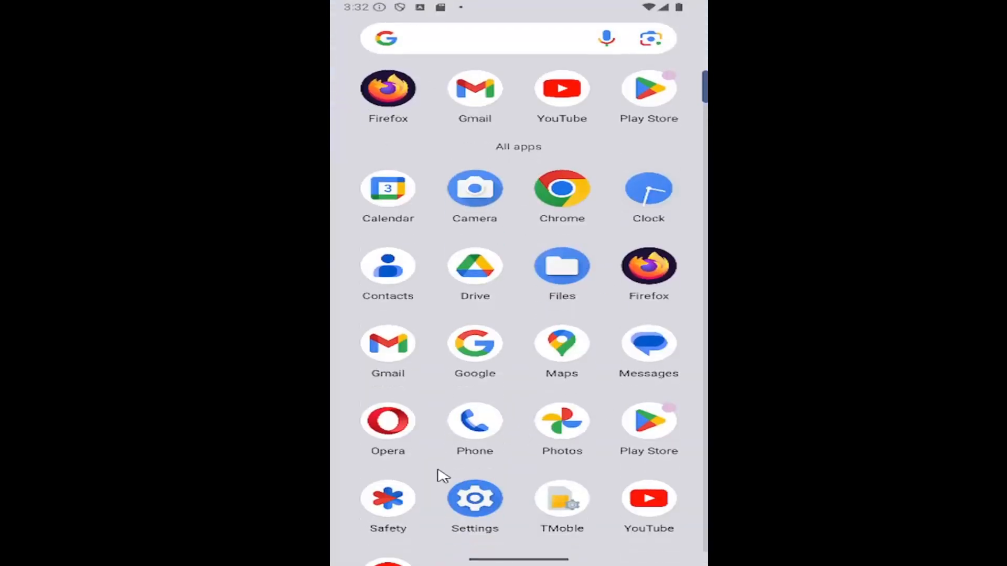
Open Settings, go to Apps, and show all 29 installed apps.
{"action": "left_click", "coordinate": [475, 498]}
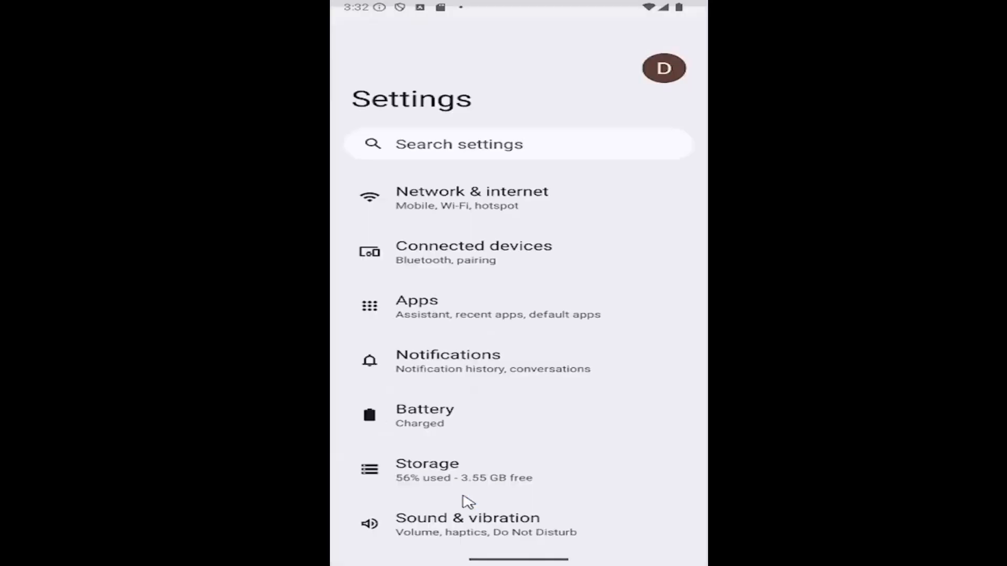
{"action": "scroll", "scroll_direction": "down", "scroll_amount": 3}
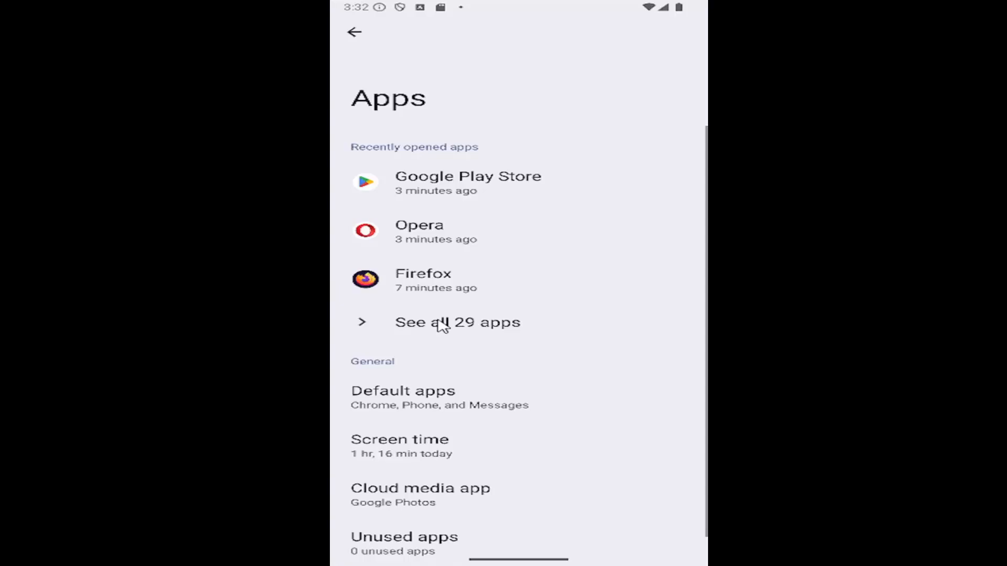
{"action": "mouse_move", "coordinate": [489, 329]}
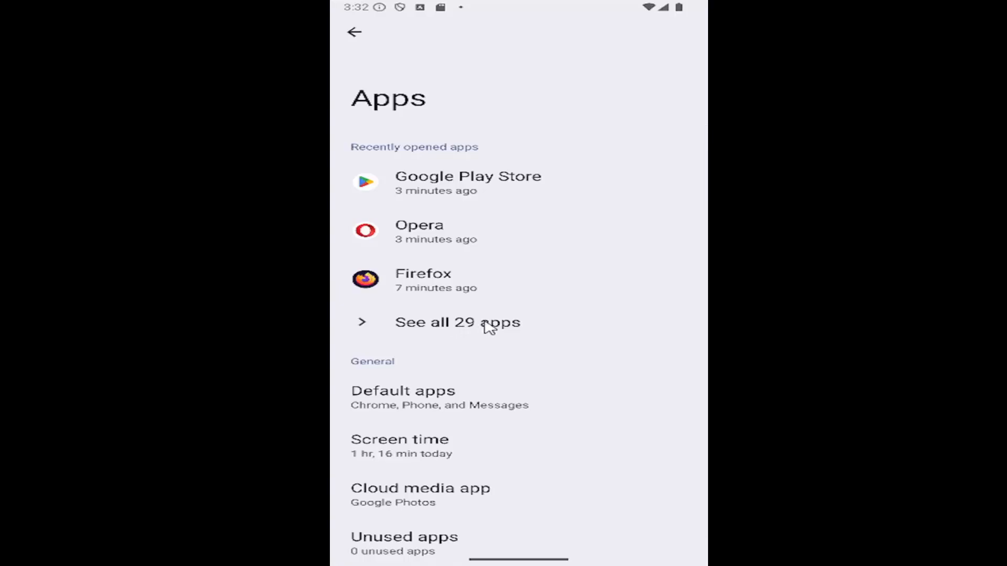
{"action": "left_click", "coordinate": [457, 323]}
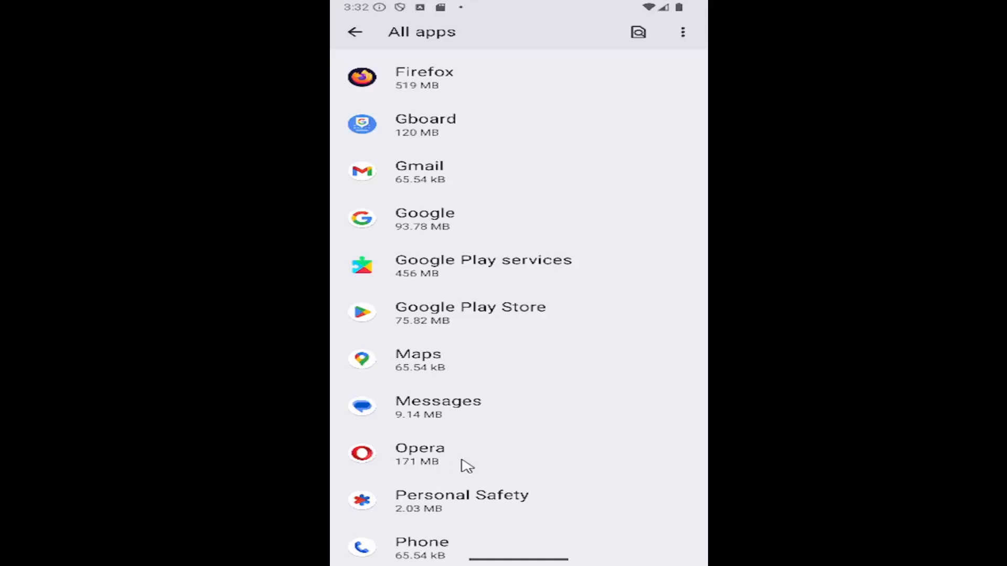
Clear Opera's cache from its Storage & cache page, bringing the cache to 0 B.
{"action": "left_click", "coordinate": [419, 454]}
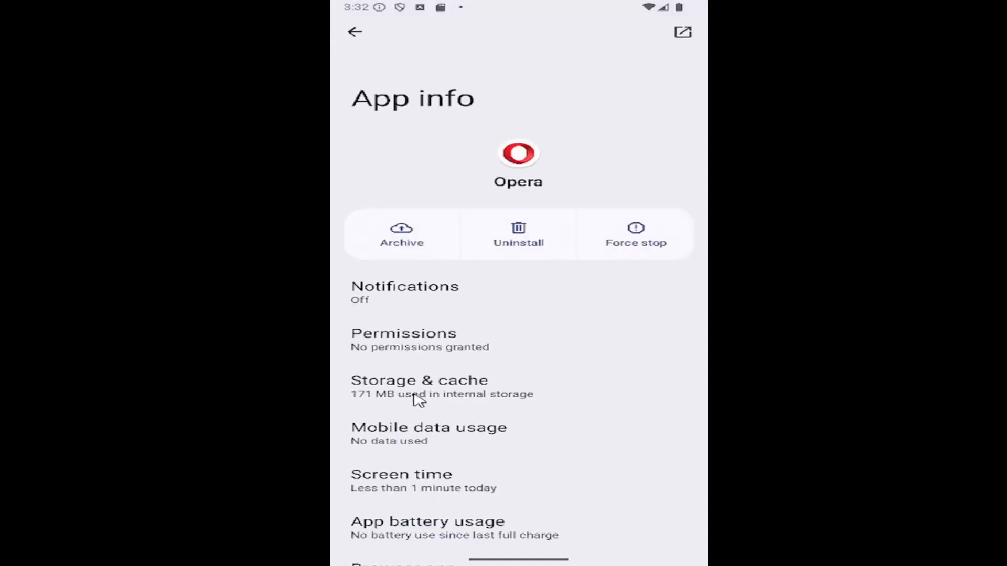
{"action": "left_click", "coordinate": [419, 386]}
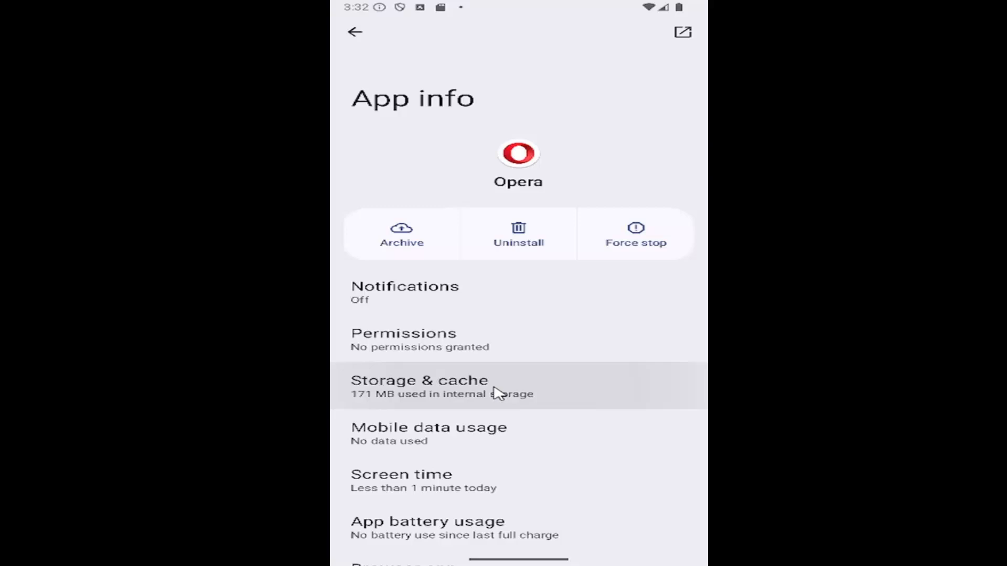
{"action": "left_click", "coordinate": [419, 386]}
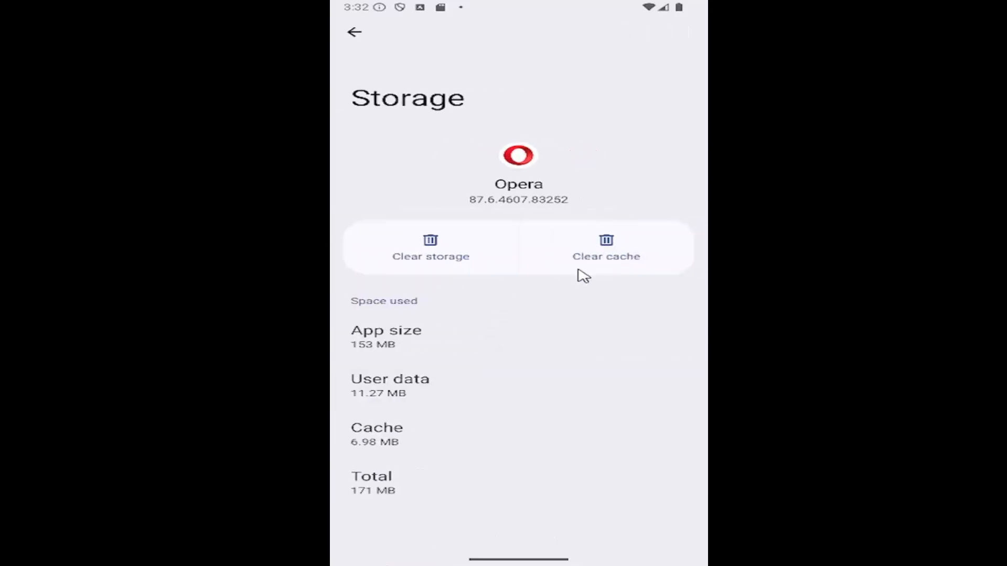
{"action": "left_click", "coordinate": [606, 248]}
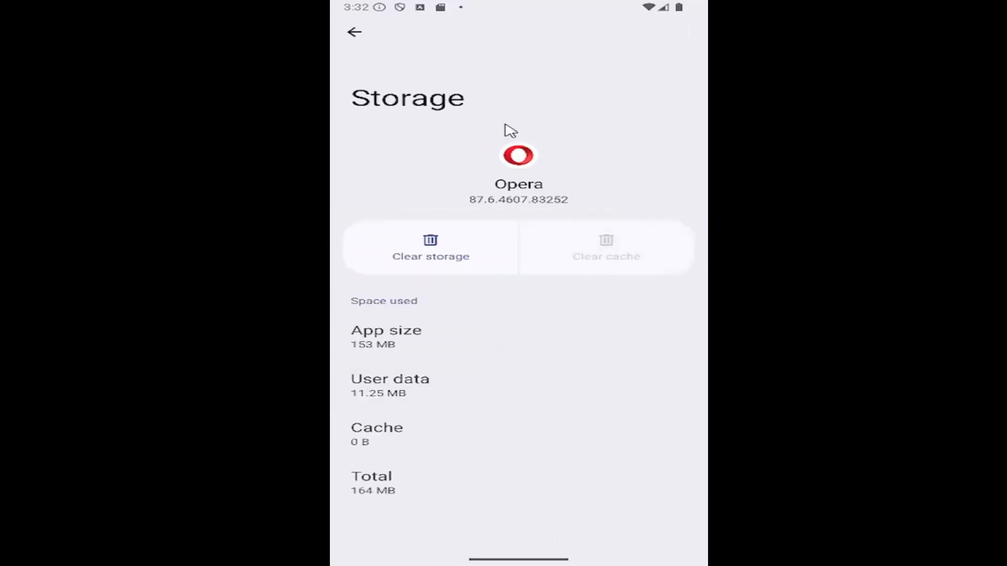
{"action": "mouse_move", "coordinate": [536, 233]}
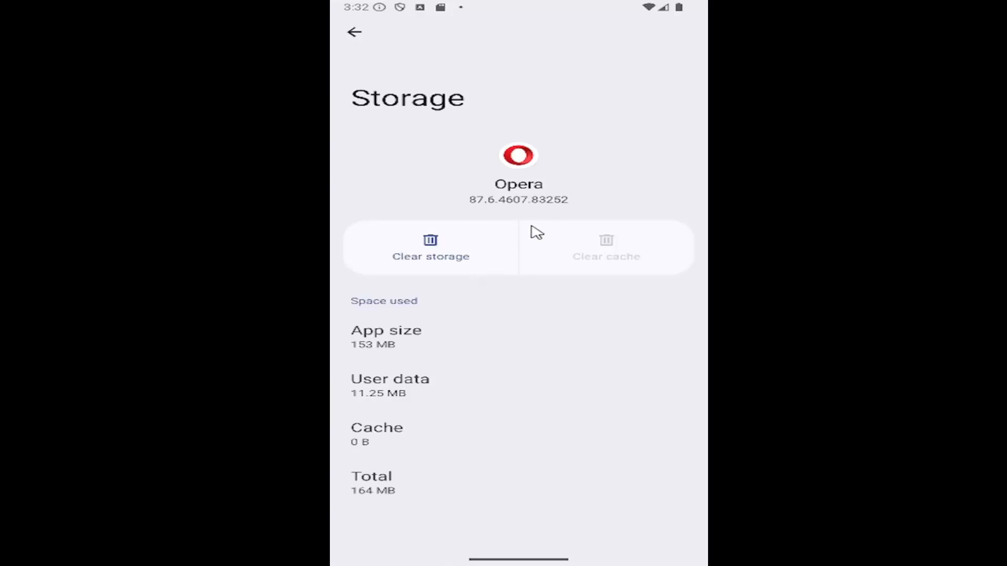
{"action": "mouse_move", "coordinate": [444, 251]}
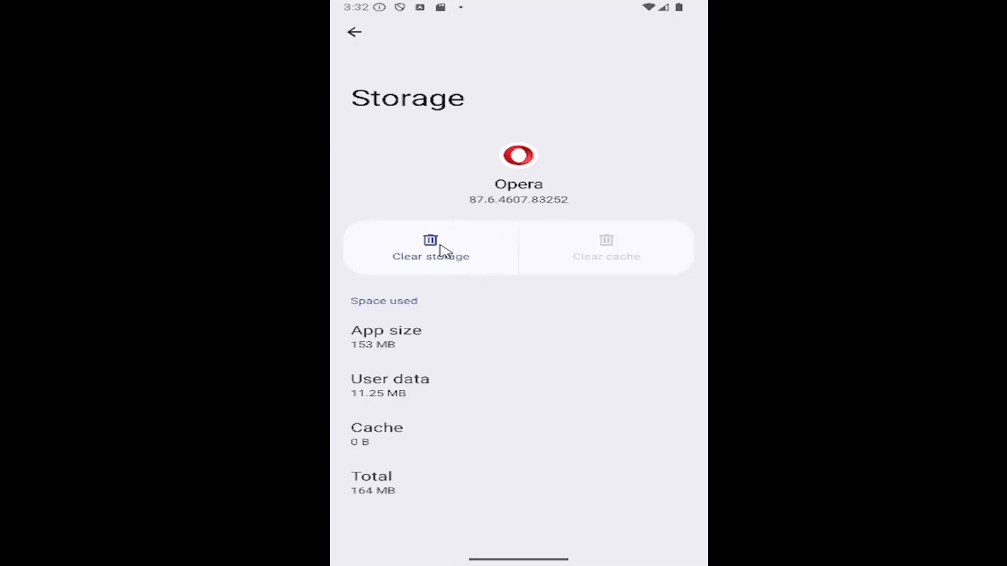
{"action": "mouse_move", "coordinate": [353, 37]}
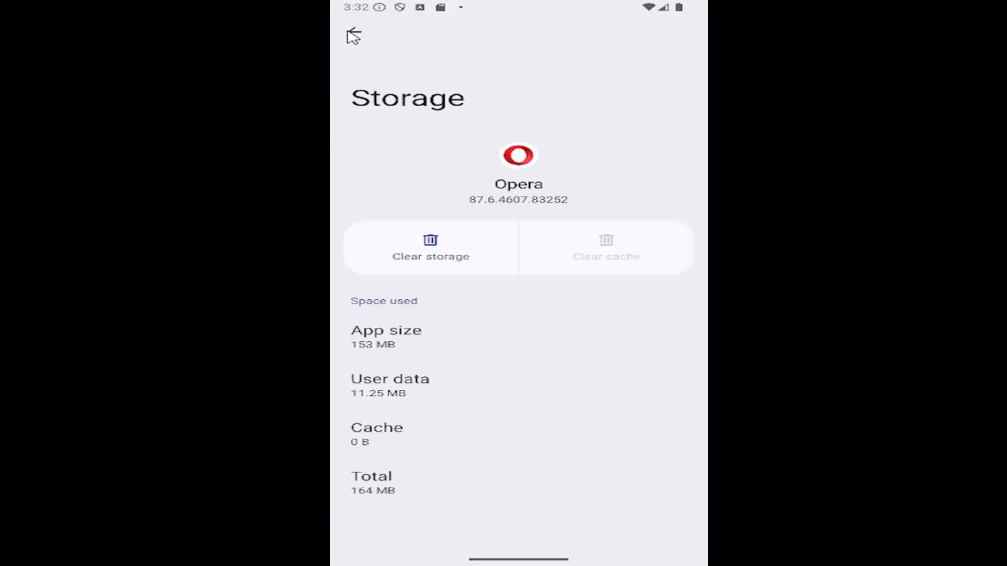
Return to Opera's App info, force-stop Opera, and go back to the Apps overview.
{"action": "left_click", "coordinate": [355, 34]}
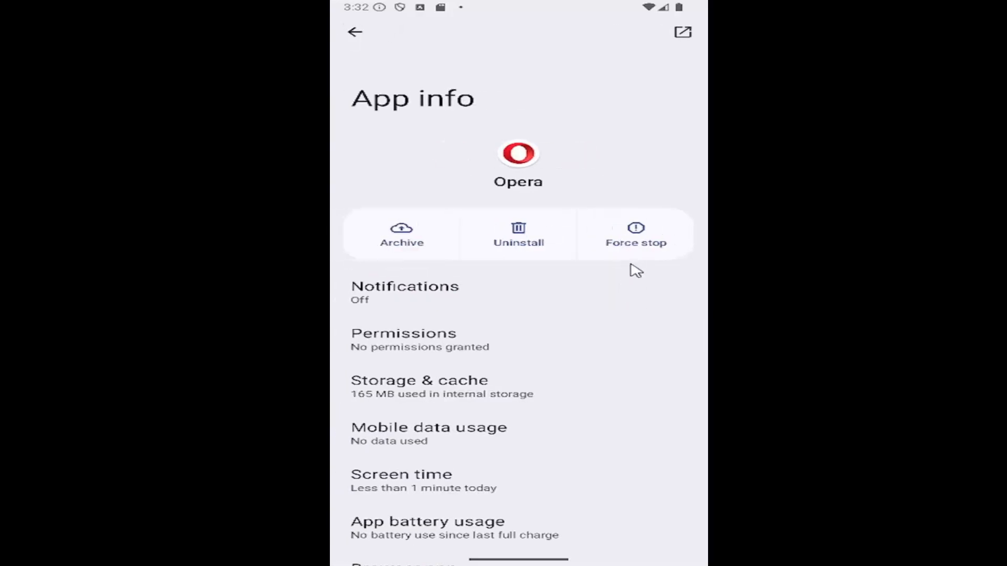
{"action": "mouse_move", "coordinate": [651, 314]}
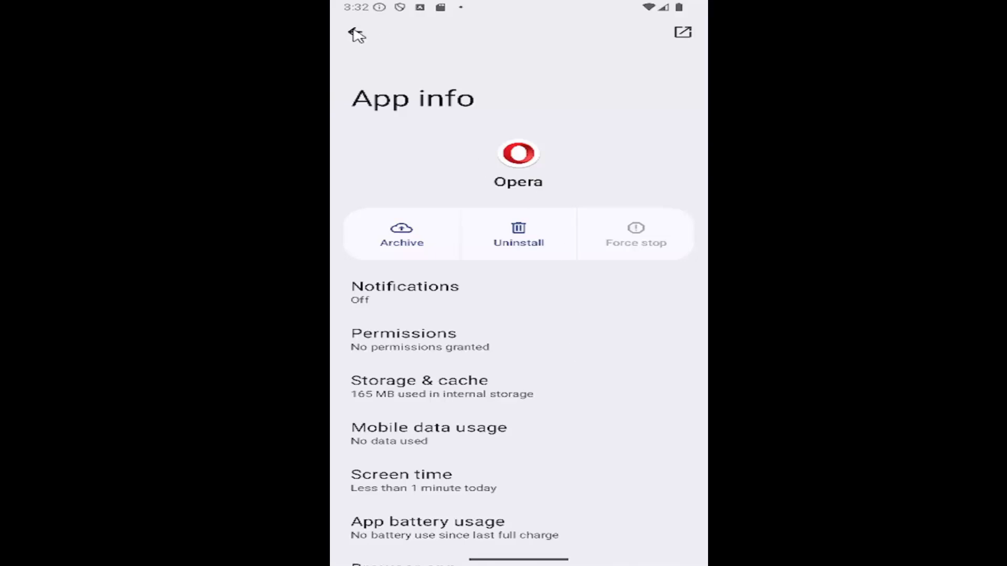
{"action": "mouse_move", "coordinate": [514, 77]}
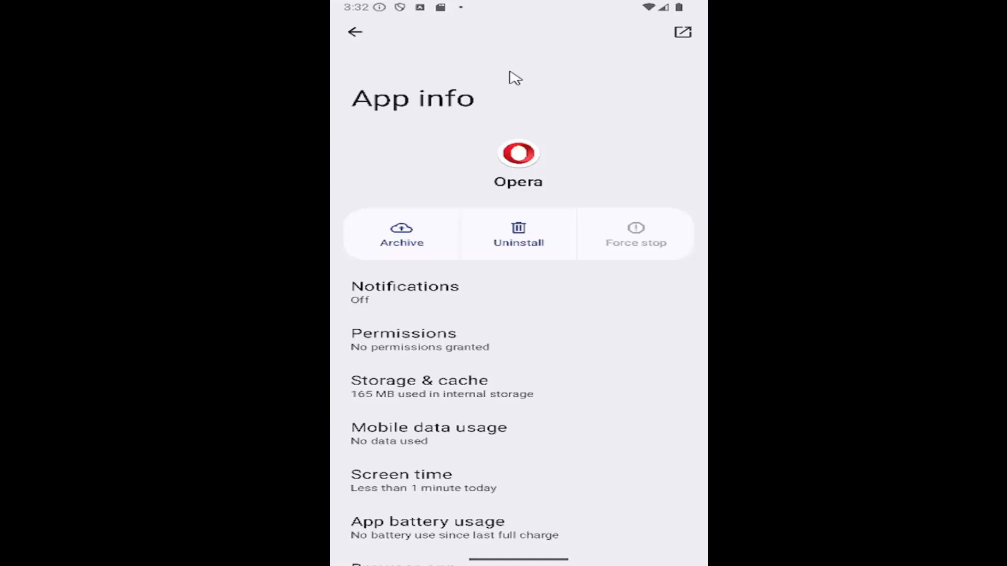
{"action": "left_click", "coordinate": [355, 32]}
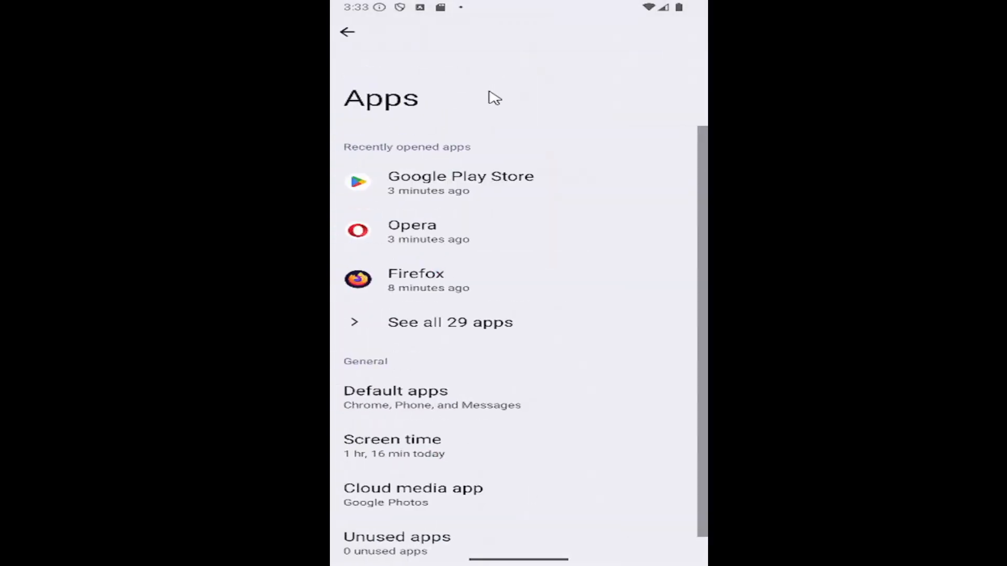